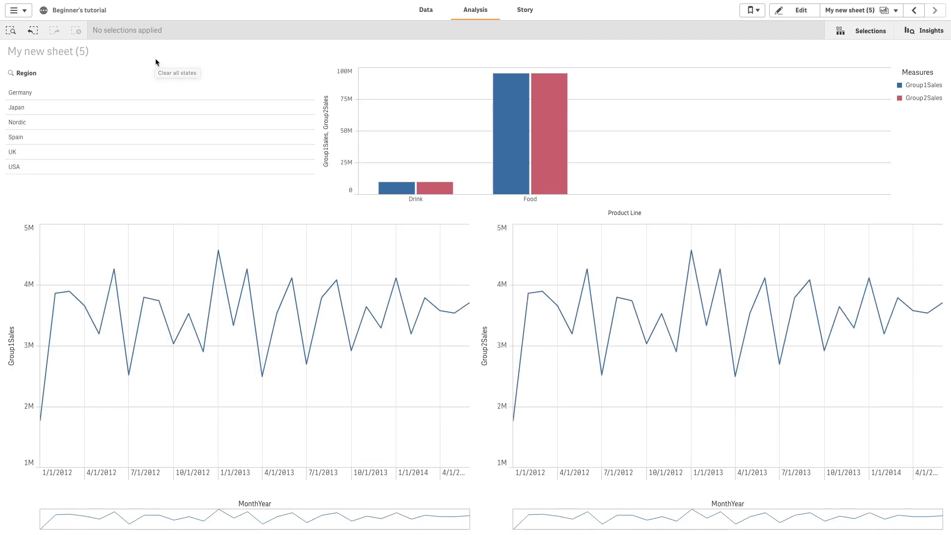
{"action": "mouse_move", "coordinate": [153, 99]}
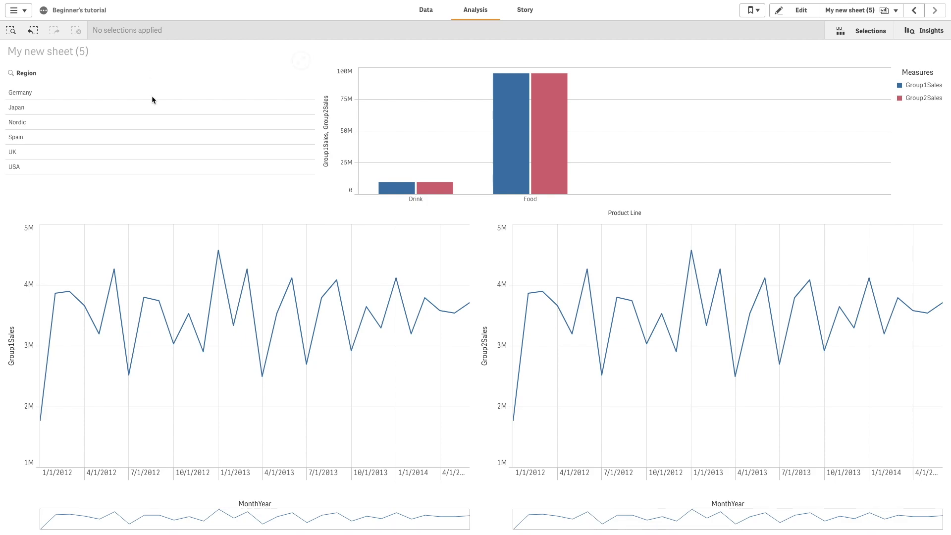
- Select Germany and Nordic in the Region filter pane and confirm the selection
{"action": "left_click", "coordinate": [20, 92]}
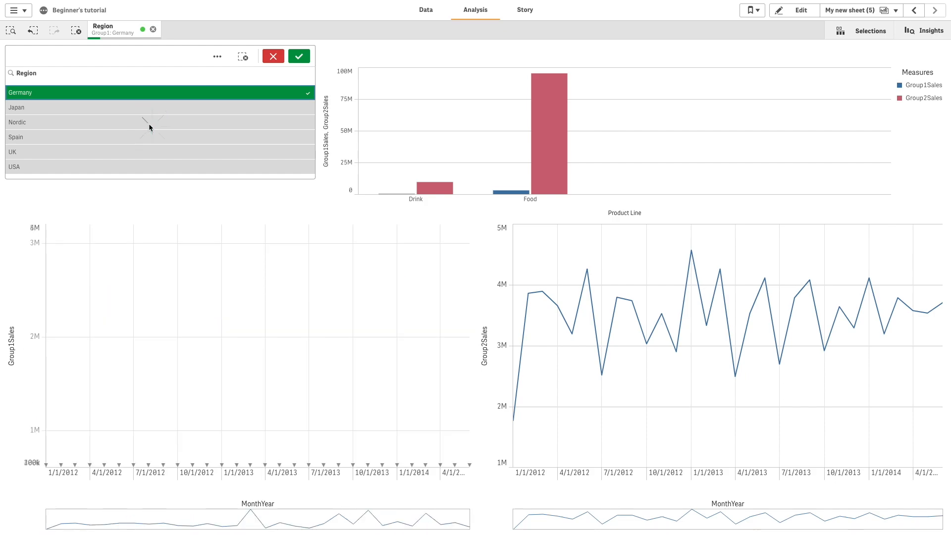
{"action": "left_click", "coordinate": [151, 122]}
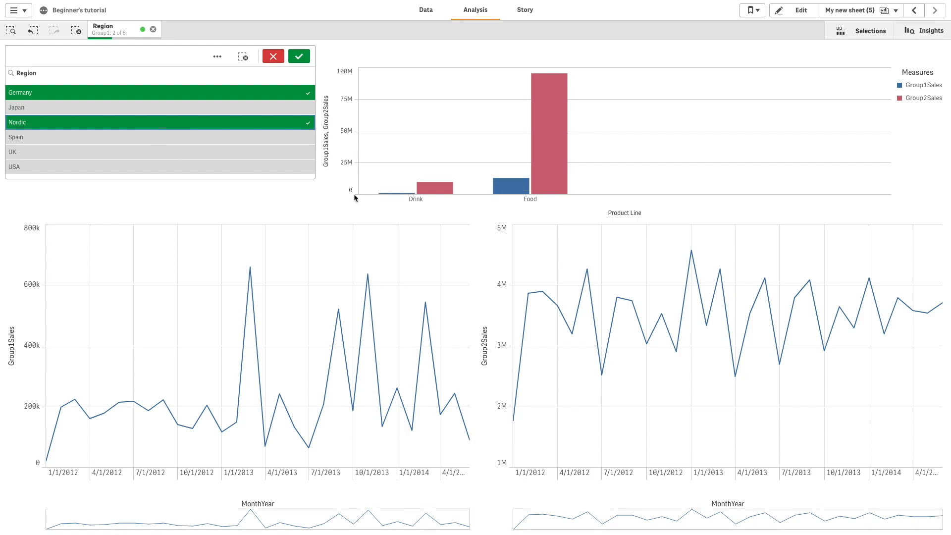
{"action": "left_click", "coordinate": [298, 56]}
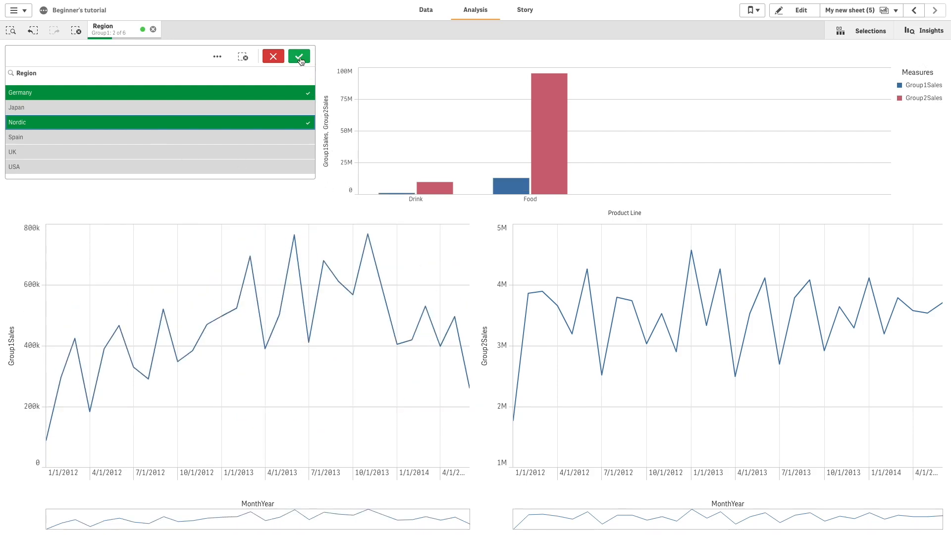
{"action": "left_click", "coordinate": [299, 56]}
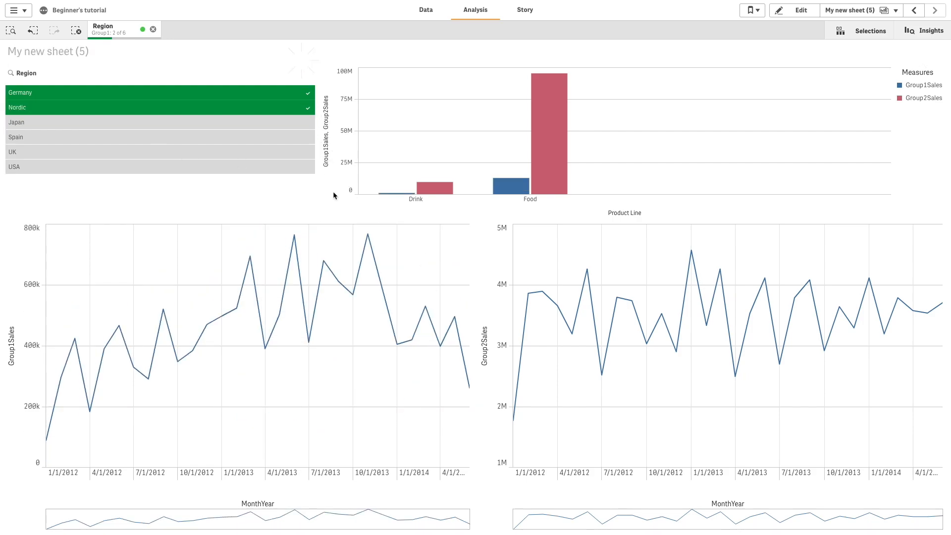
{"action": "mouse_move", "coordinate": [328, 315]}
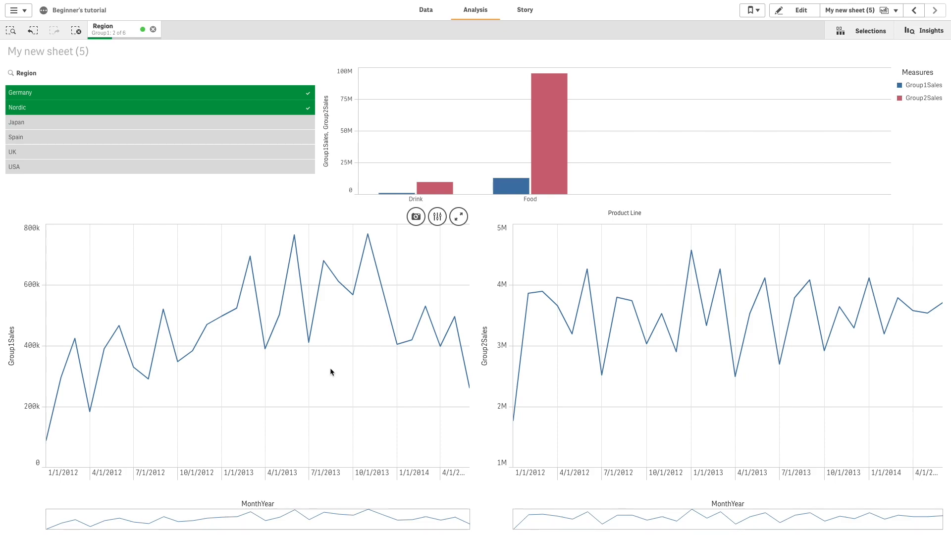
- In sheet edit mode, create two alternate states named Group1 and Group2 under Master items
{"action": "left_click", "coordinate": [799, 10]}
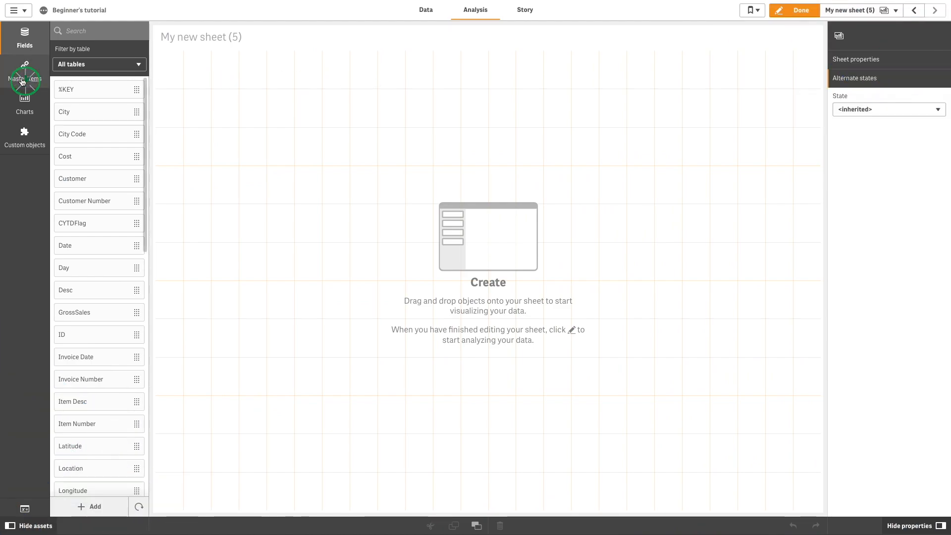
{"action": "left_click", "coordinate": [23, 71]}
{"action": "type", "text": "G"}
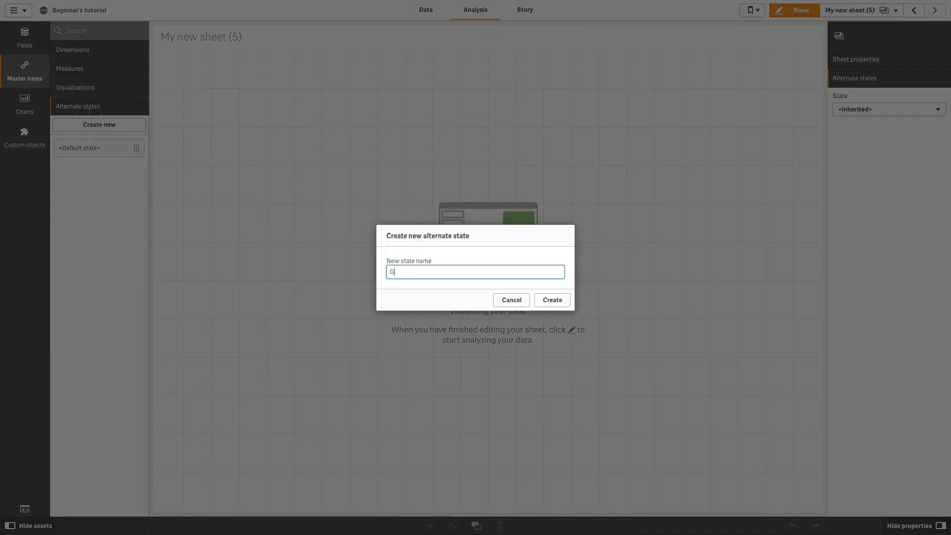
{"action": "type", "text": "roup1"}
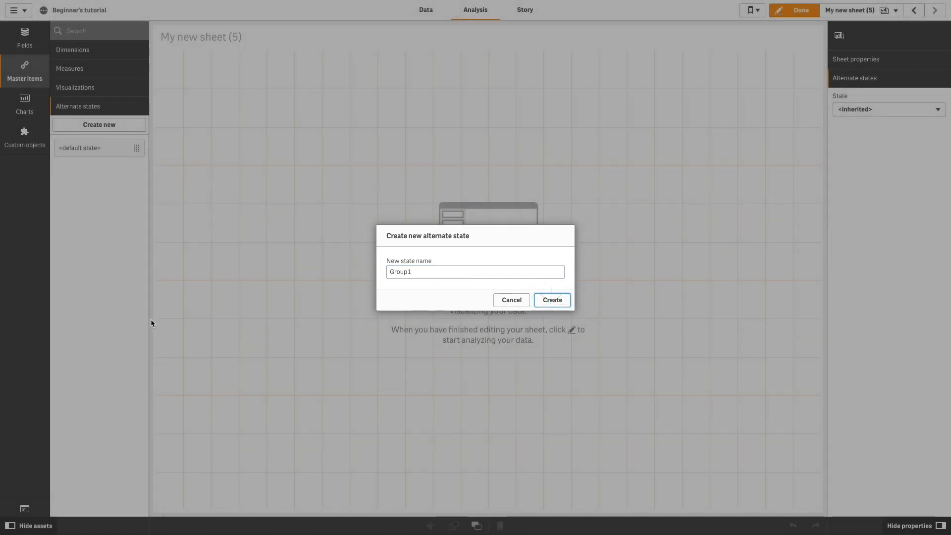
{"action": "left_click", "coordinate": [551, 300]}
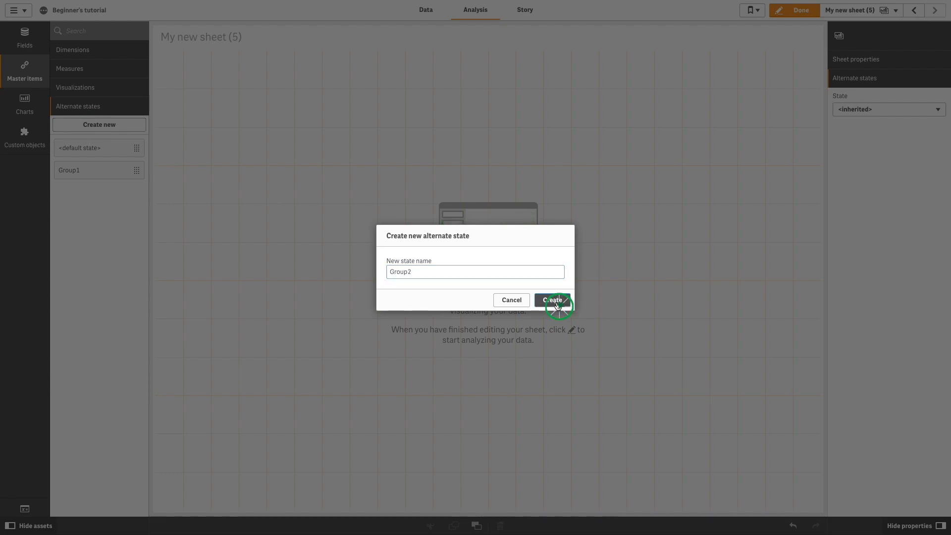
{"action": "left_click", "coordinate": [552, 299]}
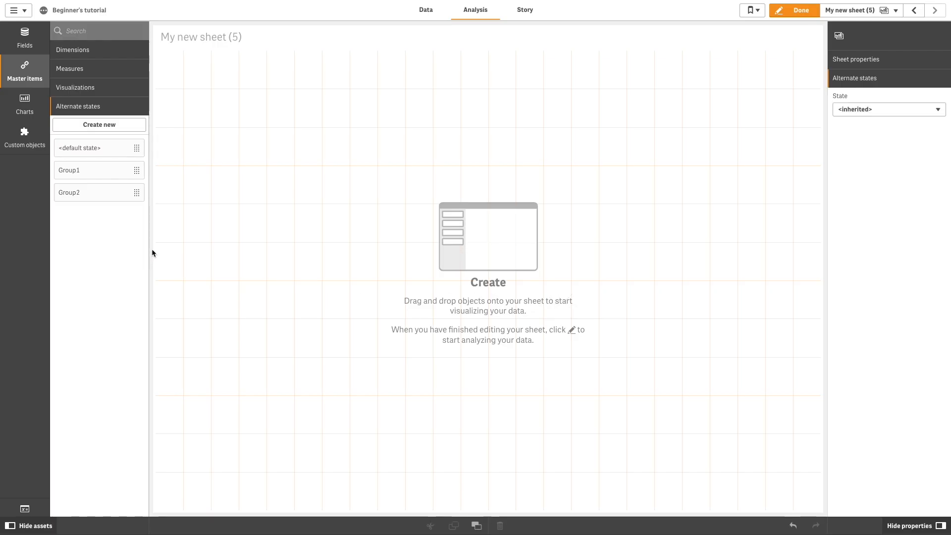
- Create master measure Group1Sales with expression Sum({Group1}Sales)
{"action": "left_click", "coordinate": [69, 68]}
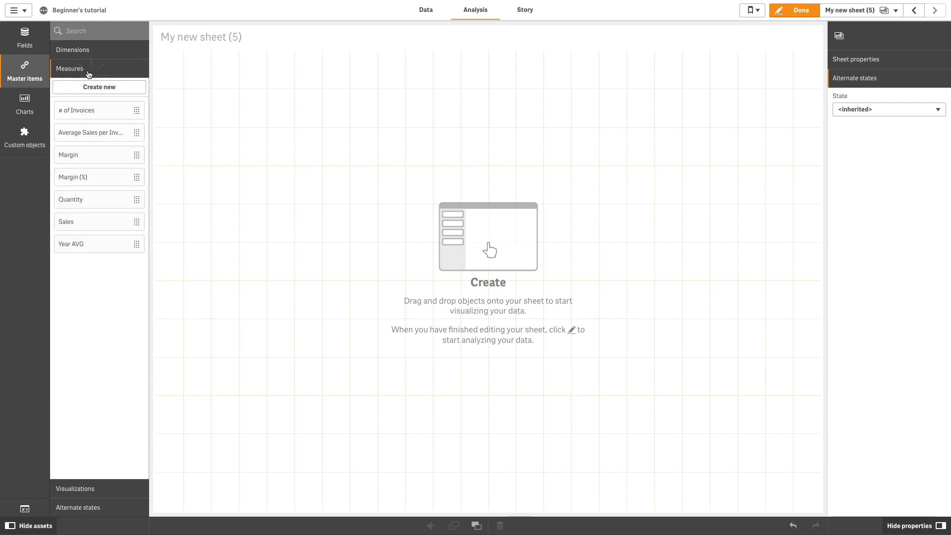
{"action": "left_click", "coordinate": [99, 87]}
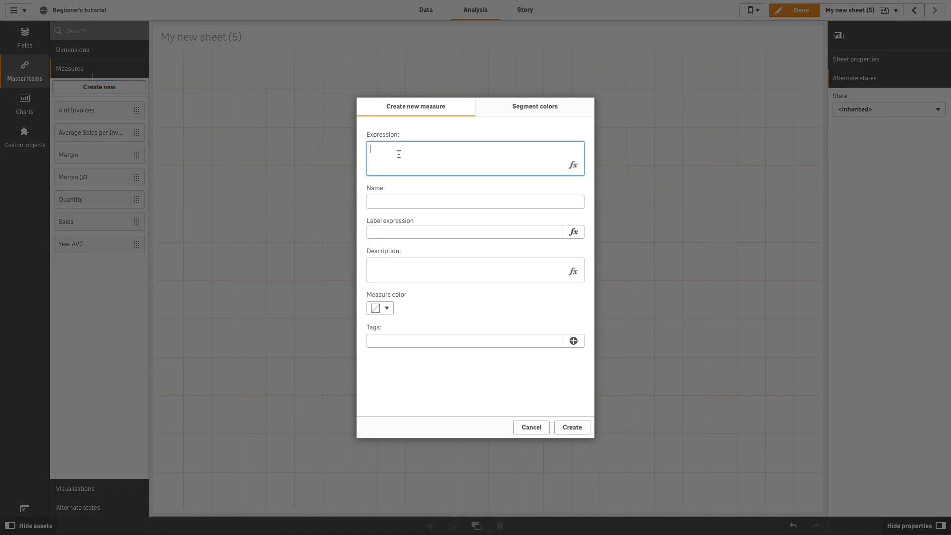
{"action": "type", "text": "Sum({Group1}Sales)"}
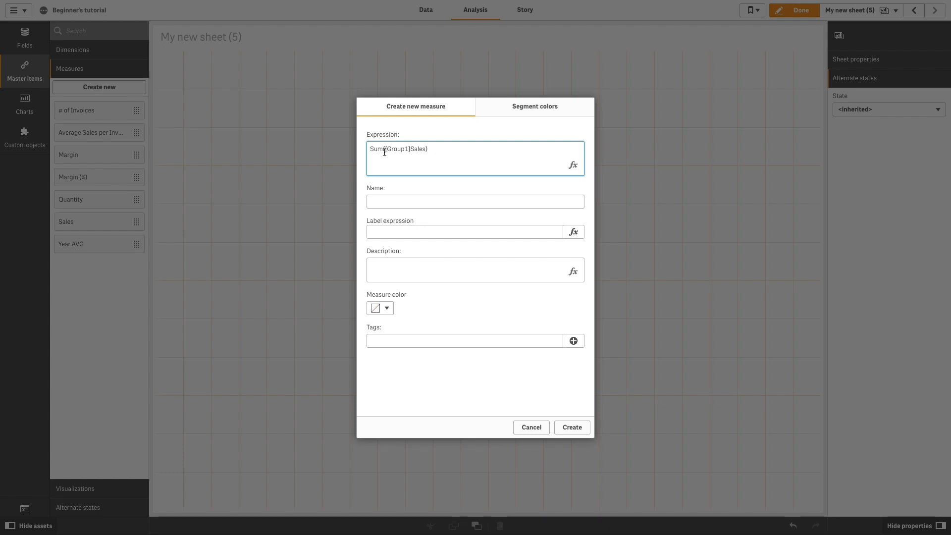
{"action": "left_click", "coordinate": [464, 231]}
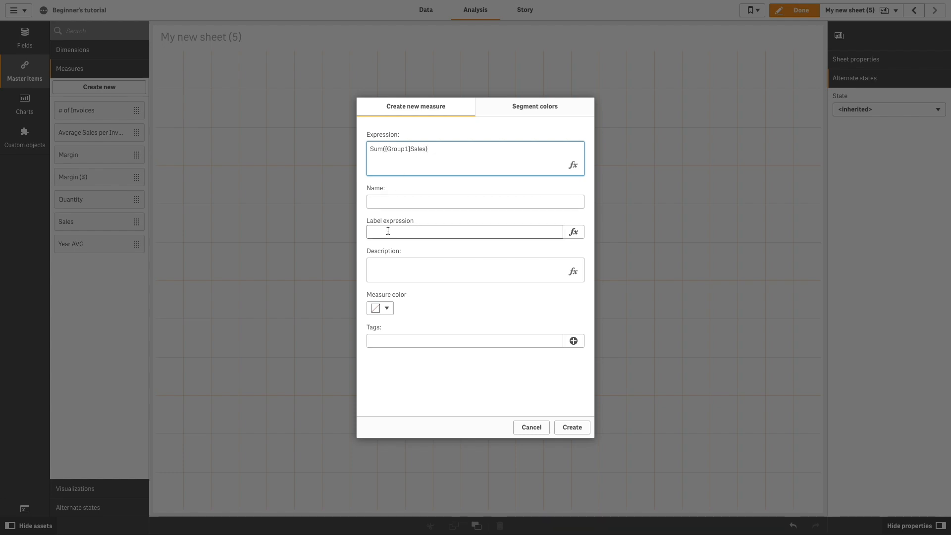
{"action": "type", "text": "Group1Sales"}
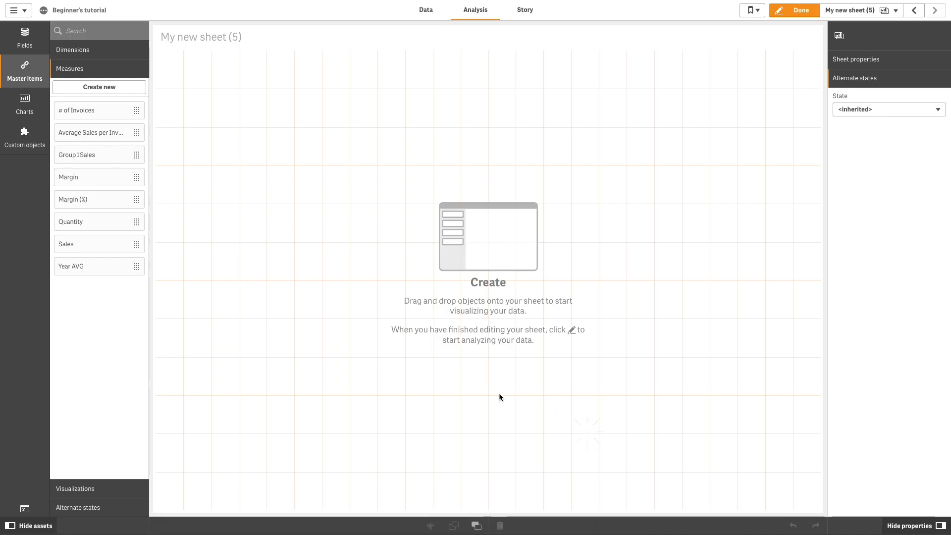
- Create master measure Group2Sales with expression Sum({Group2}Sales)
{"action": "left_click", "coordinate": [99, 87]}
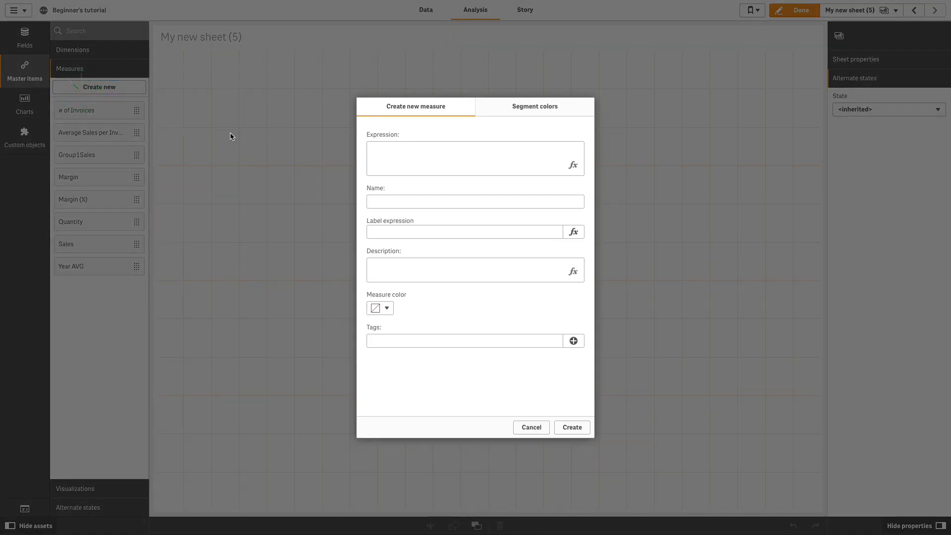
{"action": "type", "text": "Sum({Group1}Sales)"}
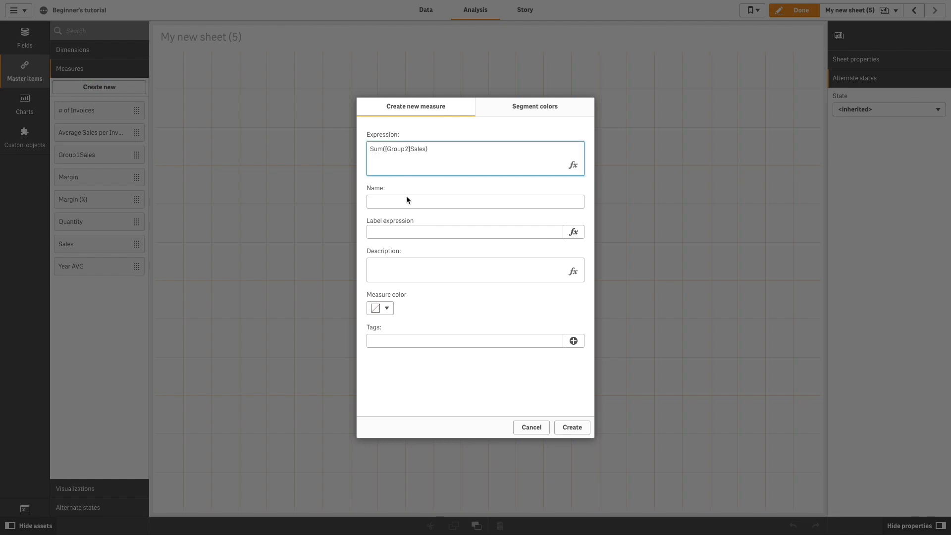
{"action": "type", "text": "Group2Sales"}
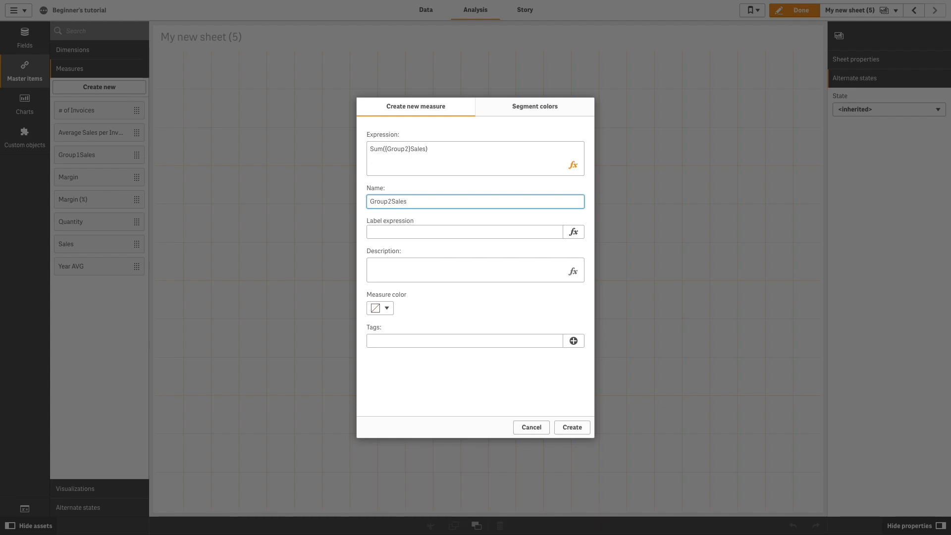
{"action": "left_click", "coordinate": [570, 427]}
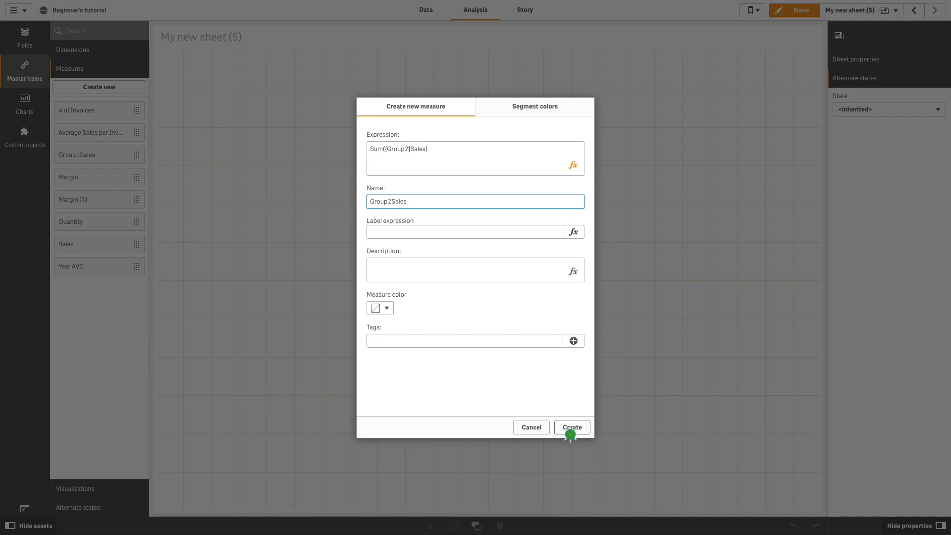
{"action": "left_click", "coordinate": [571, 427]}
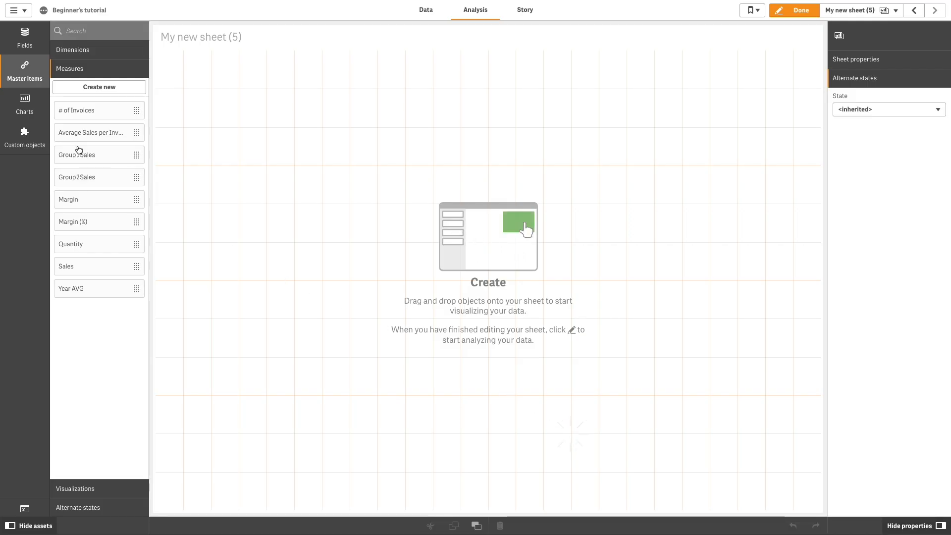
- Add a filter pane to the sheet using the Region field
{"action": "left_click", "coordinate": [24, 103]}
{"action": "type", "text": "Reg"}
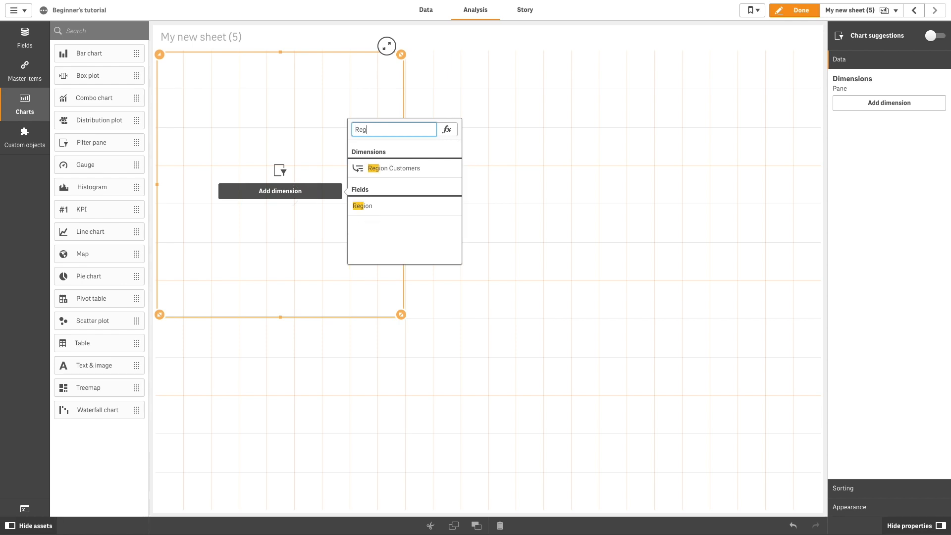
{"action": "left_click", "coordinate": [362, 206]}
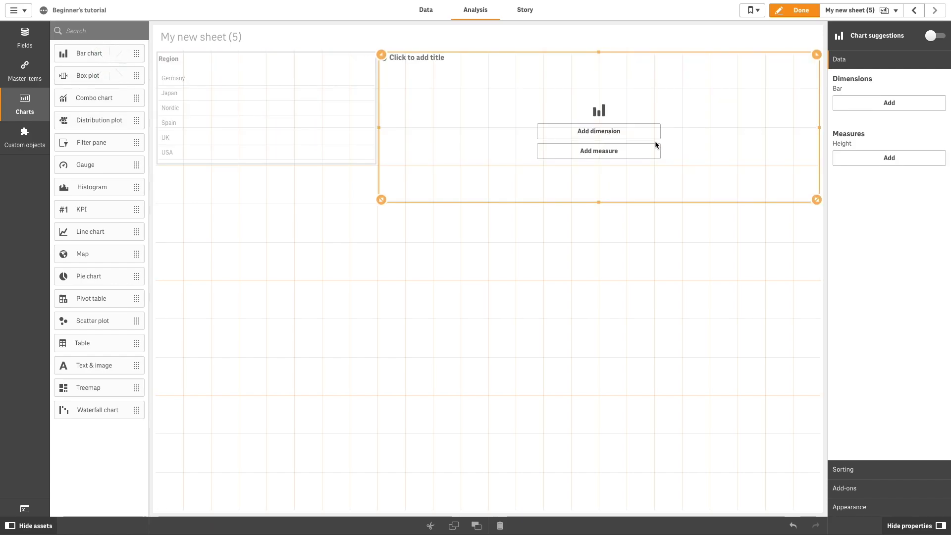
- Build the bar chart with Product Line as dimension and Group1Sales and Group2Sales as measures
{"action": "type", "text": "Prod"}
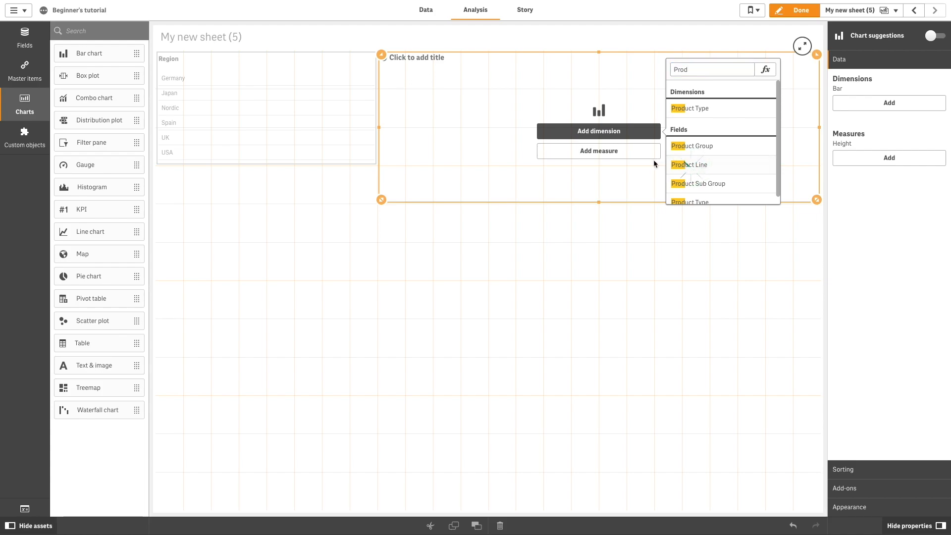
{"action": "left_click", "coordinate": [689, 165]}
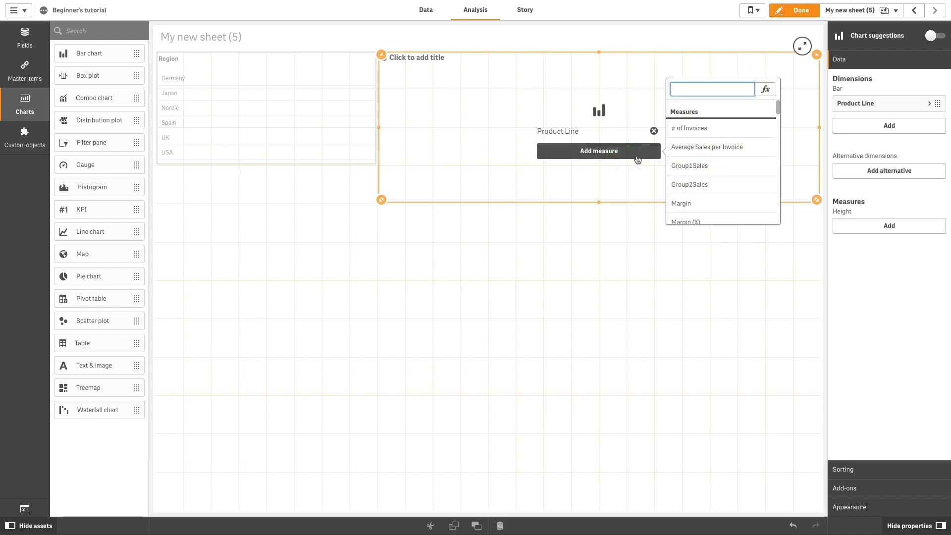
{"action": "left_click", "coordinate": [690, 166]}
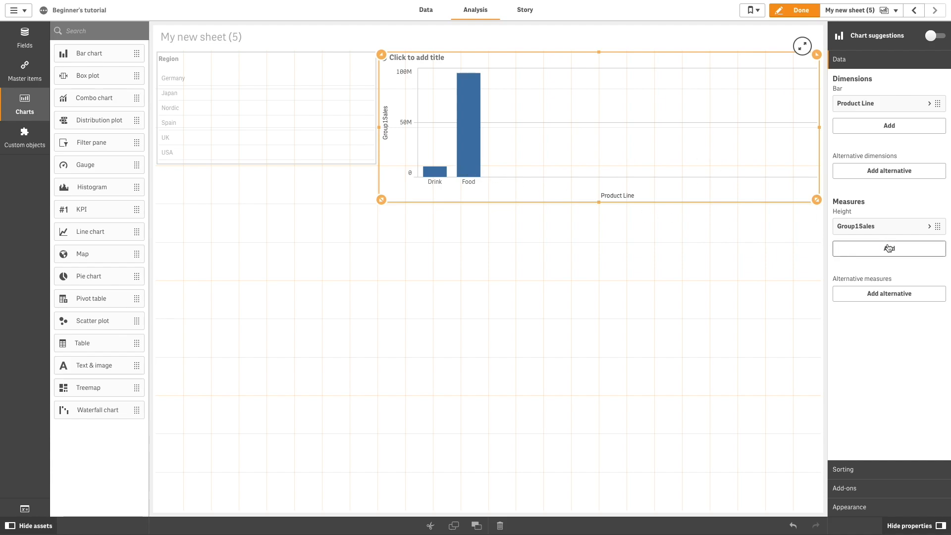
{"action": "left_click", "coordinate": [888, 248]}
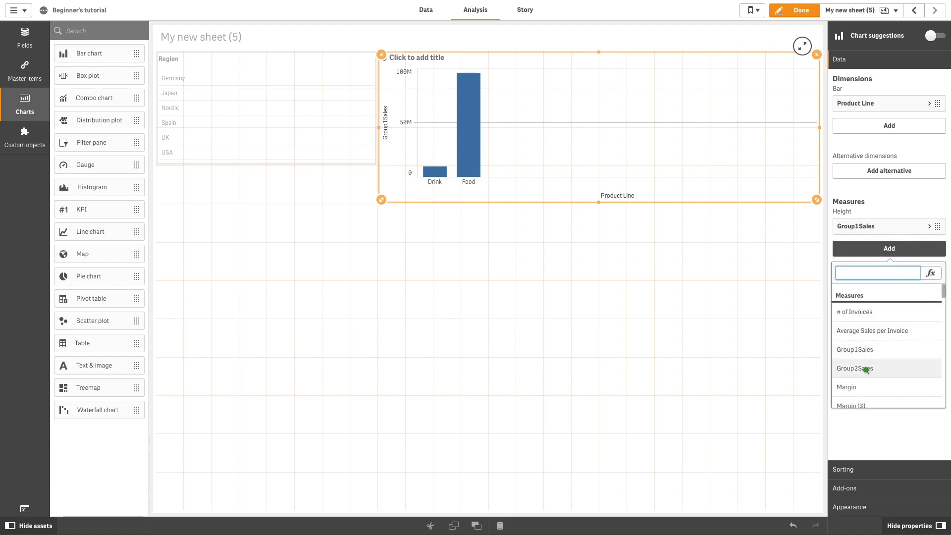
{"action": "left_click", "coordinate": [855, 368]}
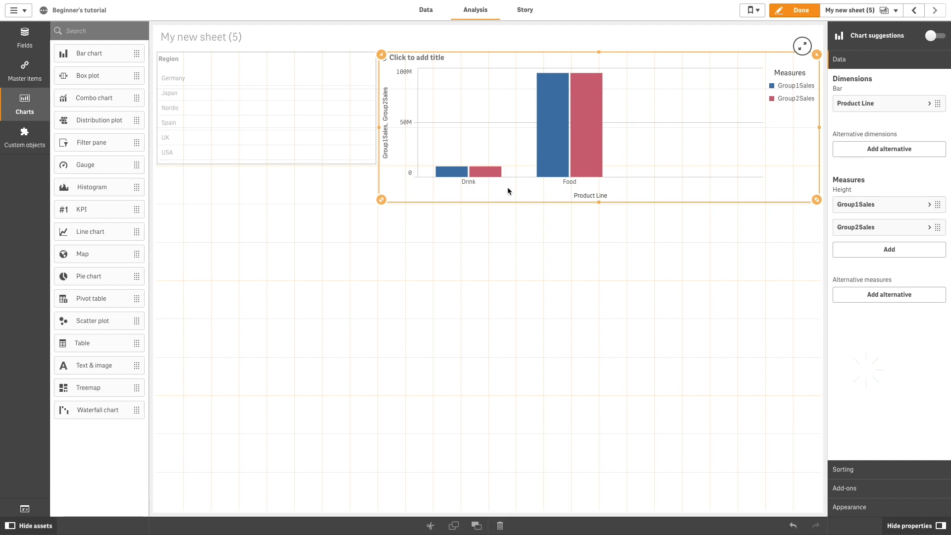
- Finish editing and clear all Region selections
{"action": "left_click", "coordinate": [794, 10]}
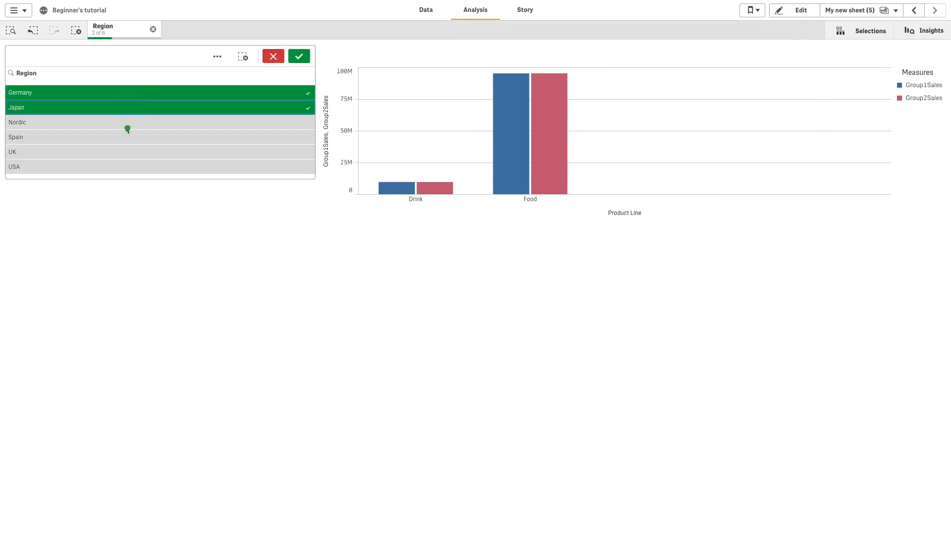
{"action": "left_click", "coordinate": [121, 122]}
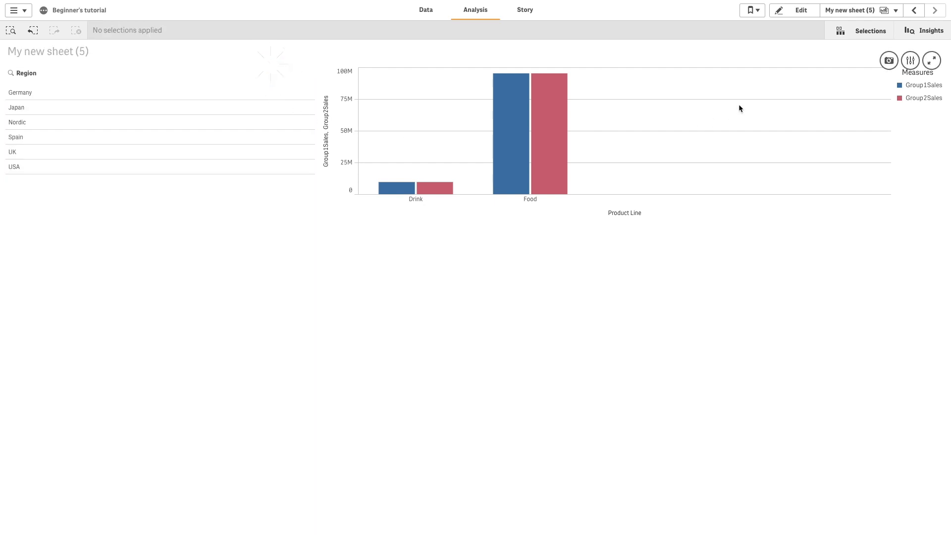
- Assign the Group1 alternate state to the sheet and finish editing
{"action": "left_click", "coordinate": [801, 10]}
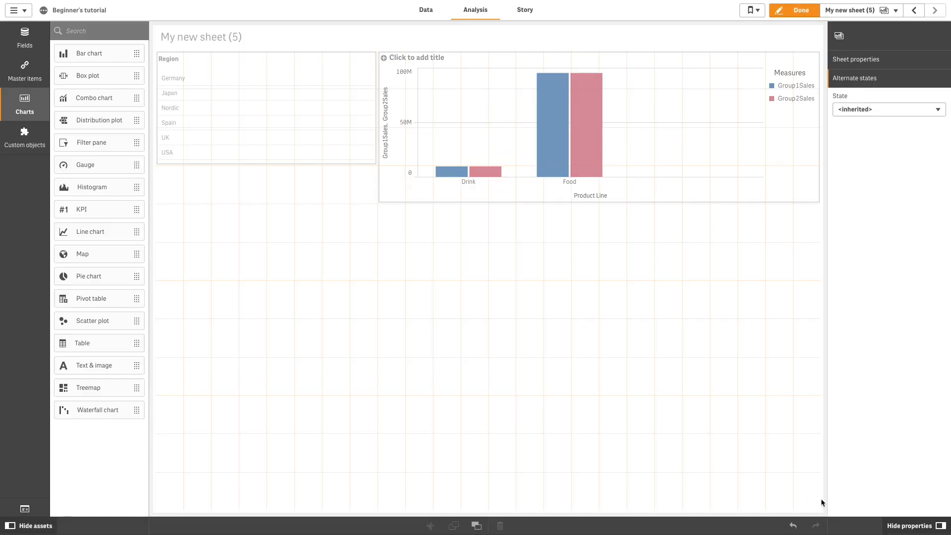
{"action": "left_click", "coordinate": [888, 109]}
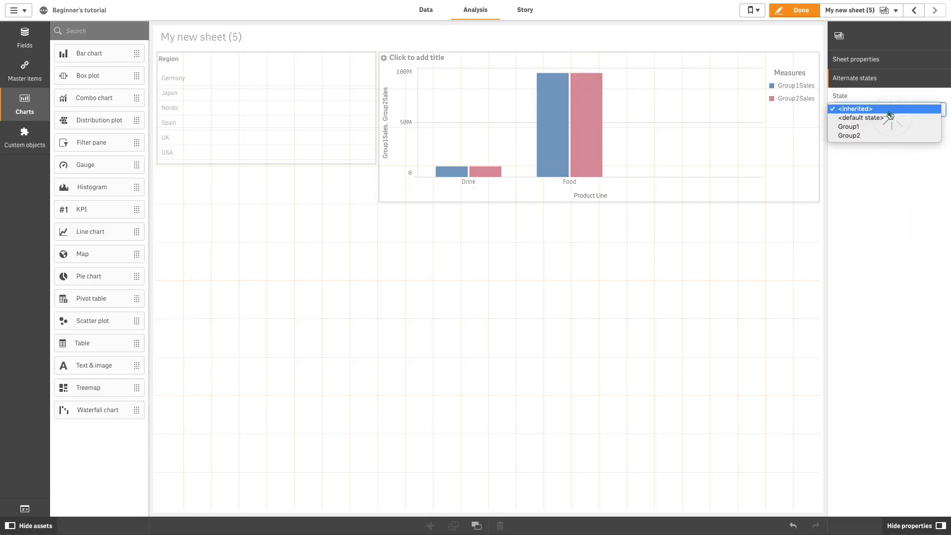
{"action": "left_click", "coordinate": [849, 126]}
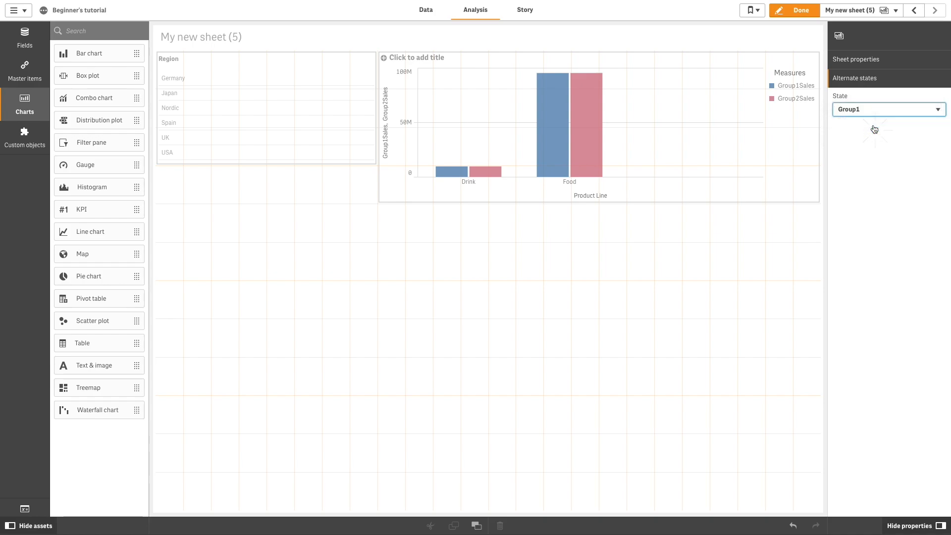
{"action": "left_click", "coordinate": [793, 10]}
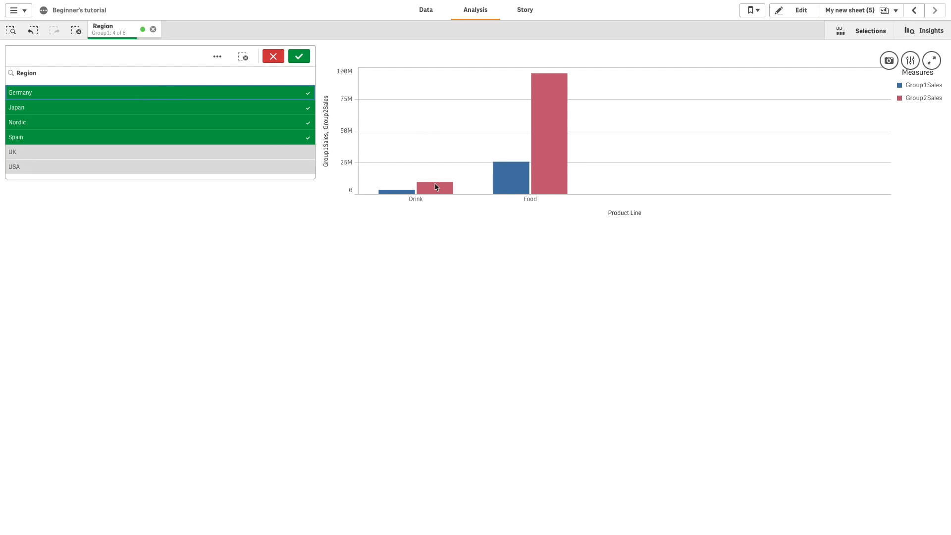
{"action": "mouse_move", "coordinate": [500, 187]}
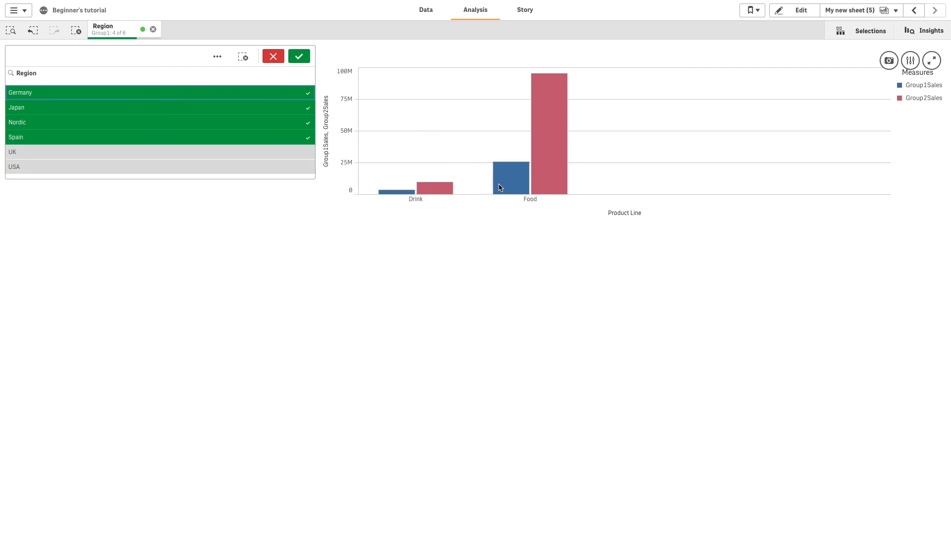
{"action": "mouse_move", "coordinate": [526, 200]}
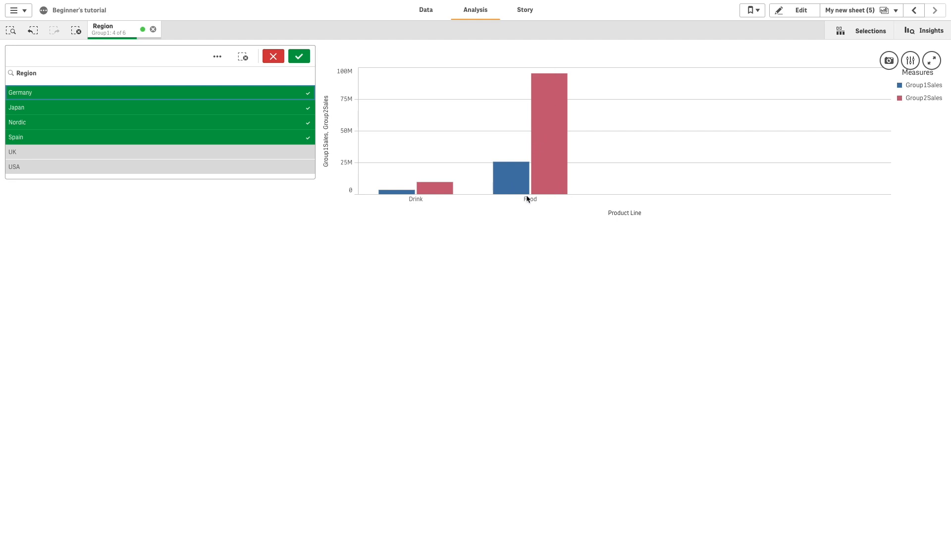
{"action": "mouse_move", "coordinate": [866, 29]}
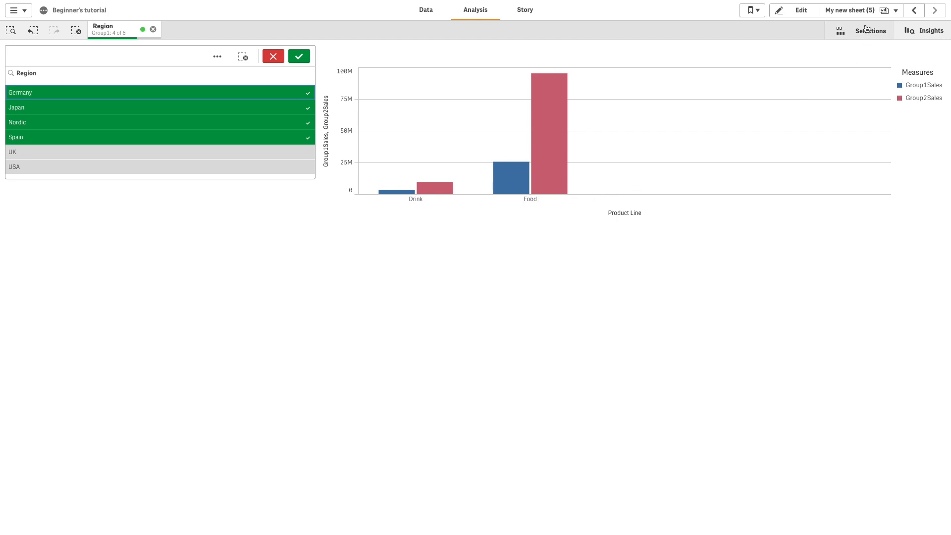
- Add a line chart below the filter pane plotting Group1Sales over MonthYear
{"action": "left_click", "coordinate": [801, 9]}
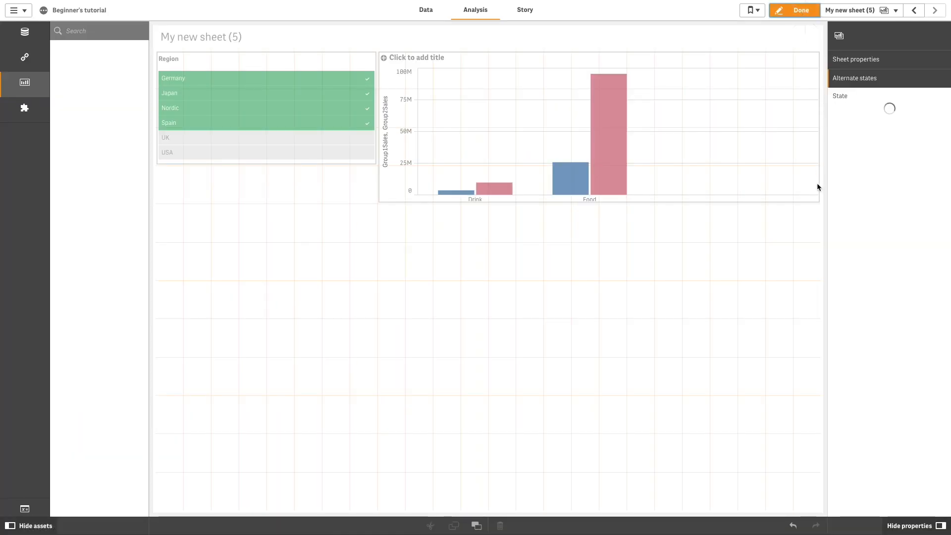
{"action": "left_click", "coordinate": [24, 98]}
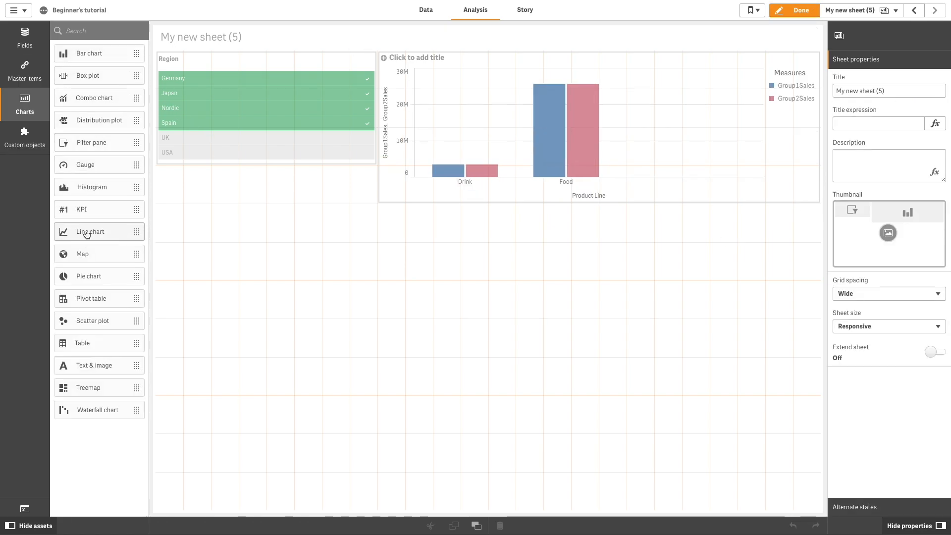
{"action": "left_click", "coordinate": [90, 231]}
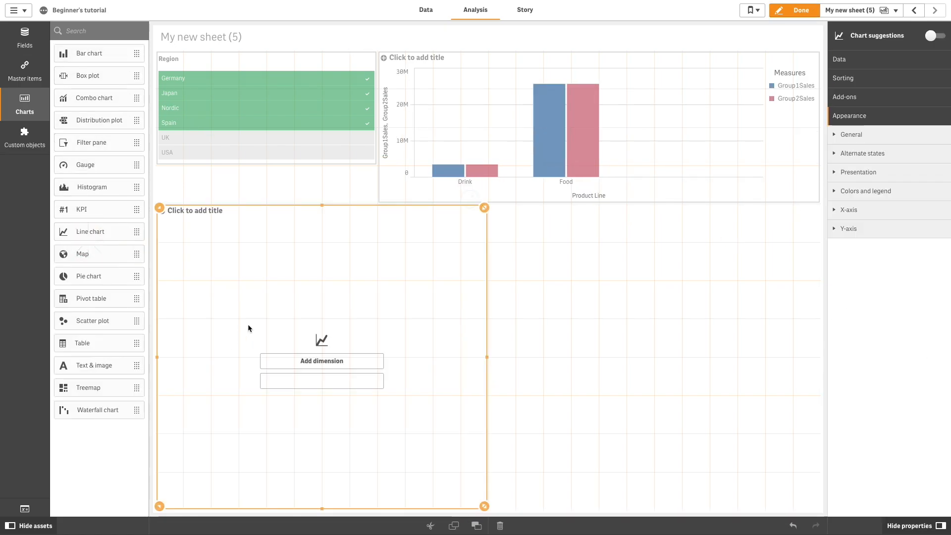
{"action": "left_click", "coordinate": [321, 361]}
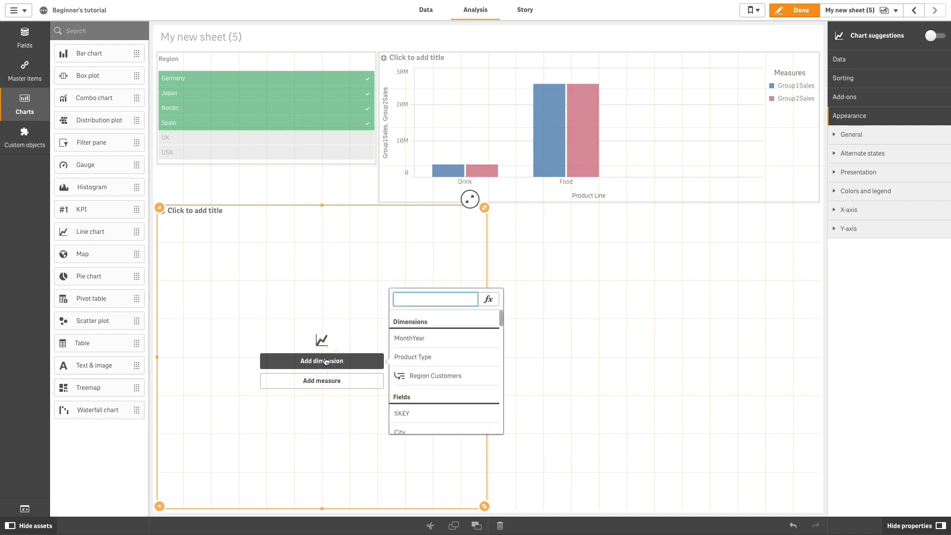
{"action": "left_click", "coordinate": [409, 338]}
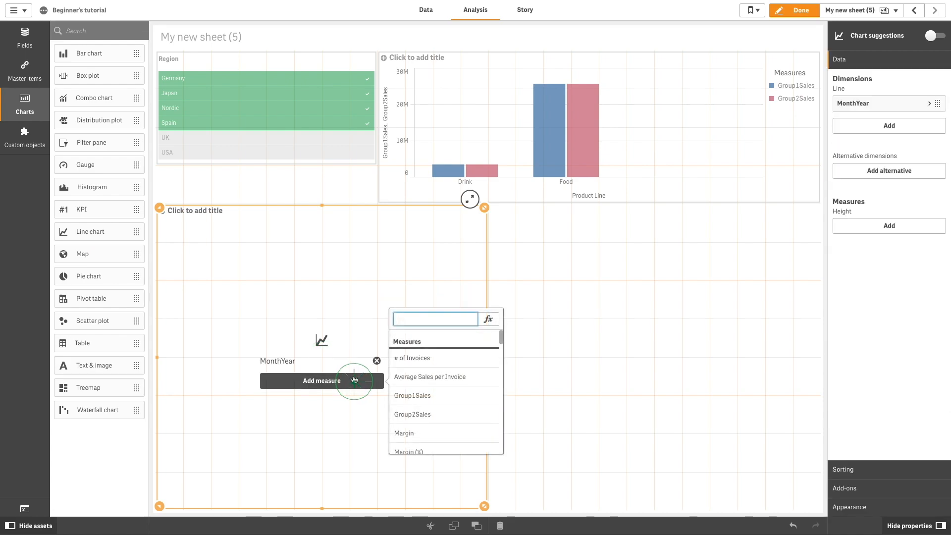
{"action": "type", "text": "Grou"}
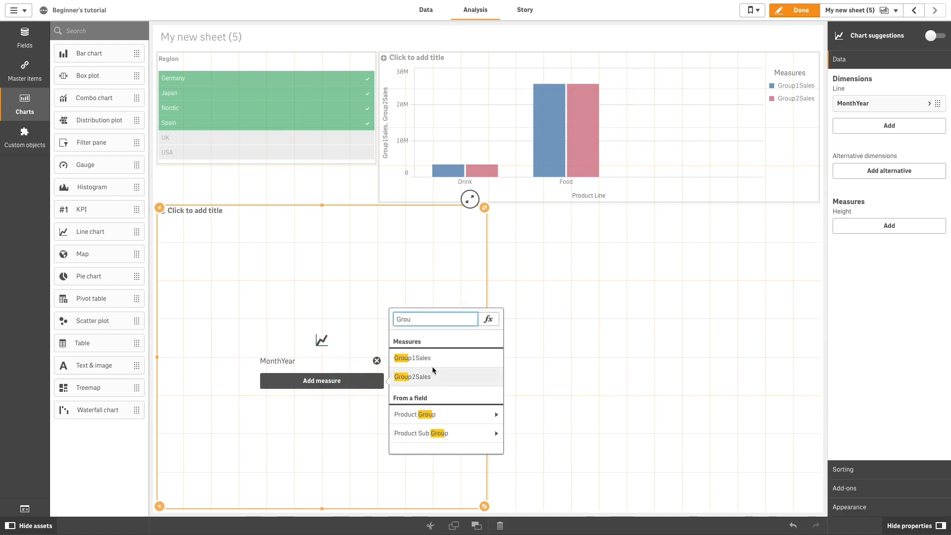
{"action": "left_click", "coordinate": [412, 357]}
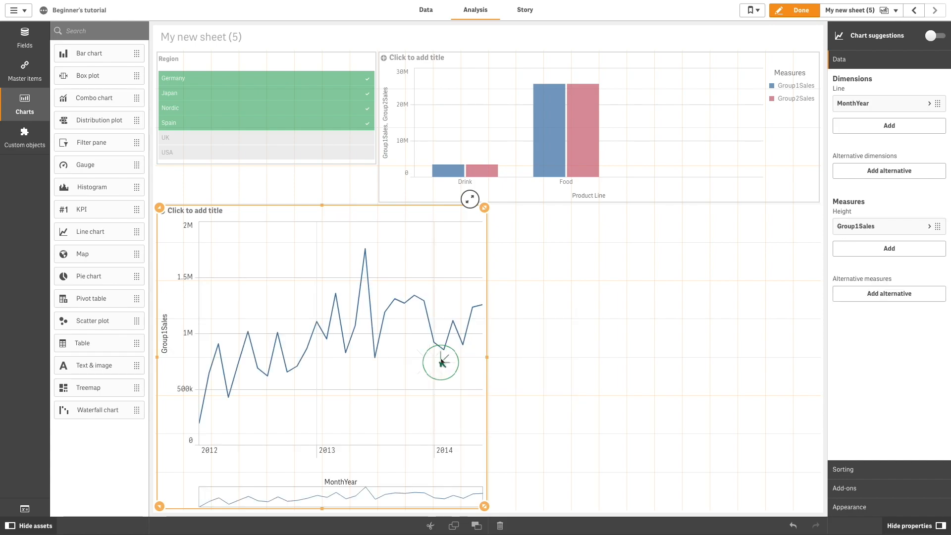
- Duplicate the line chart and swap its measure to Group2Sales, then finish editing
{"action": "key", "text": "ctrl+v"}
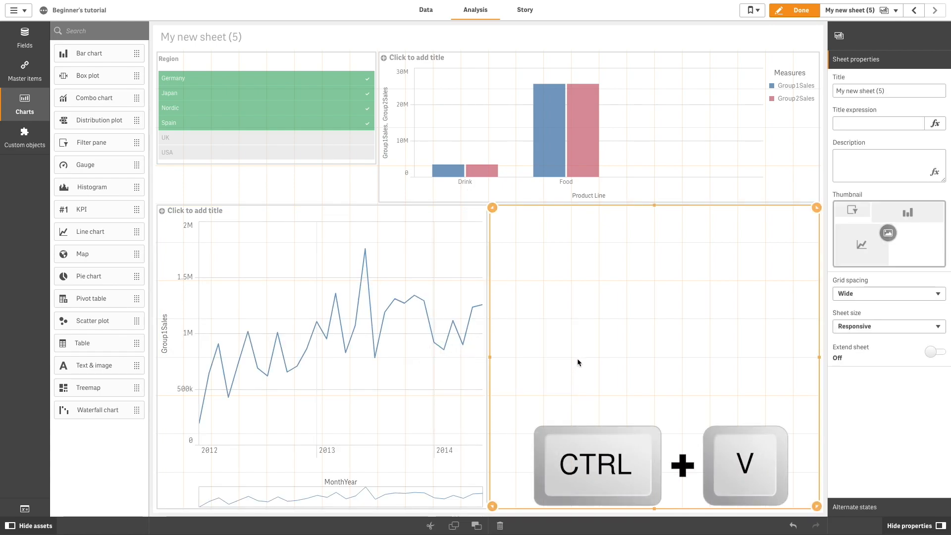
{"action": "key", "text": "ctrl+v"}
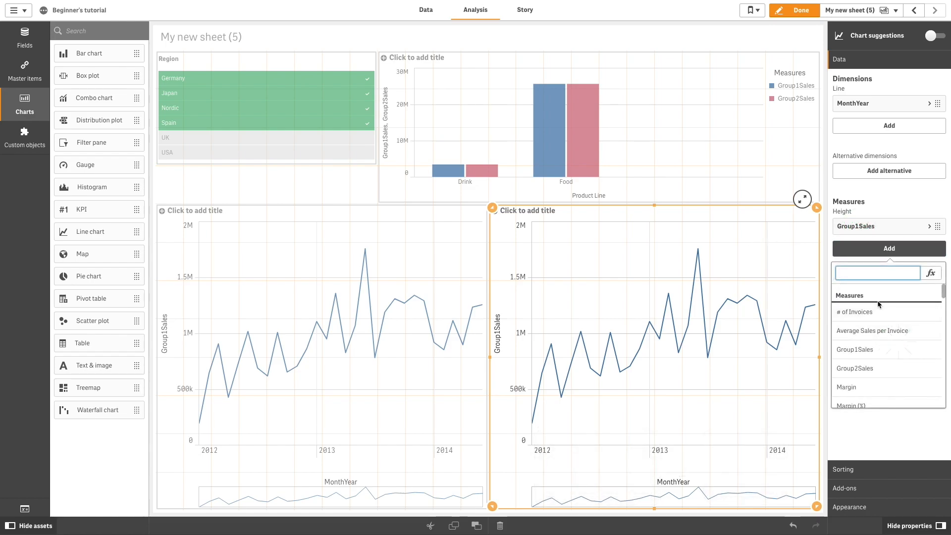
{"action": "left_click", "coordinate": [855, 368]}
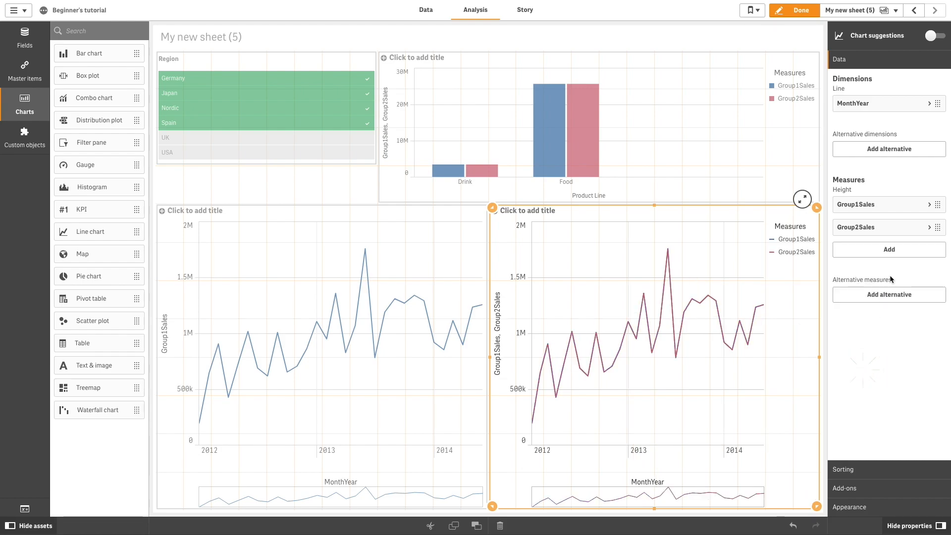
{"action": "left_click", "coordinate": [883, 204]}
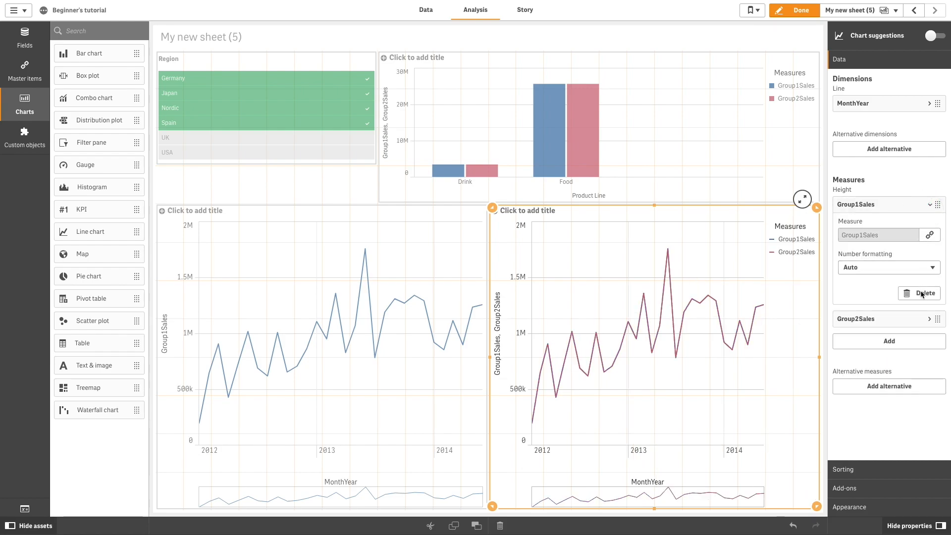
{"action": "left_click", "coordinate": [922, 294]}
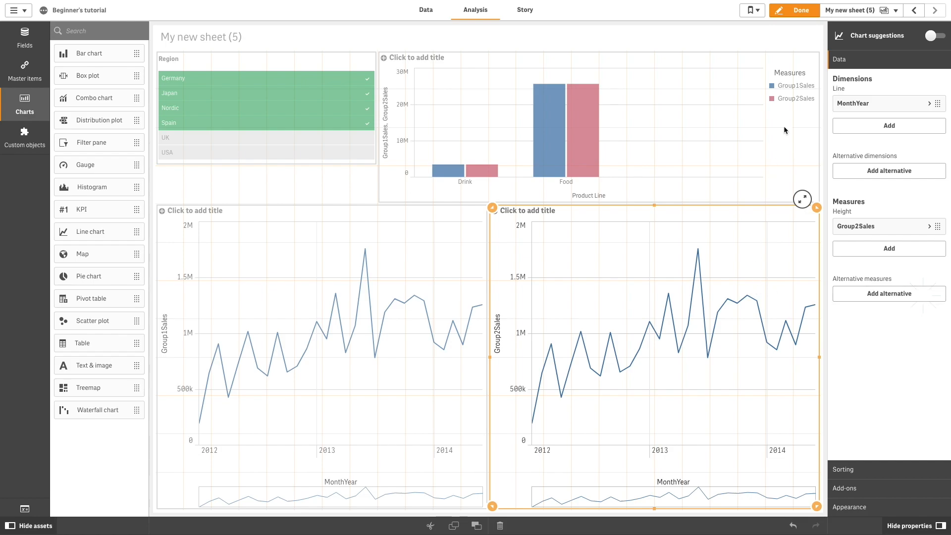
{"action": "left_click", "coordinate": [793, 10]}
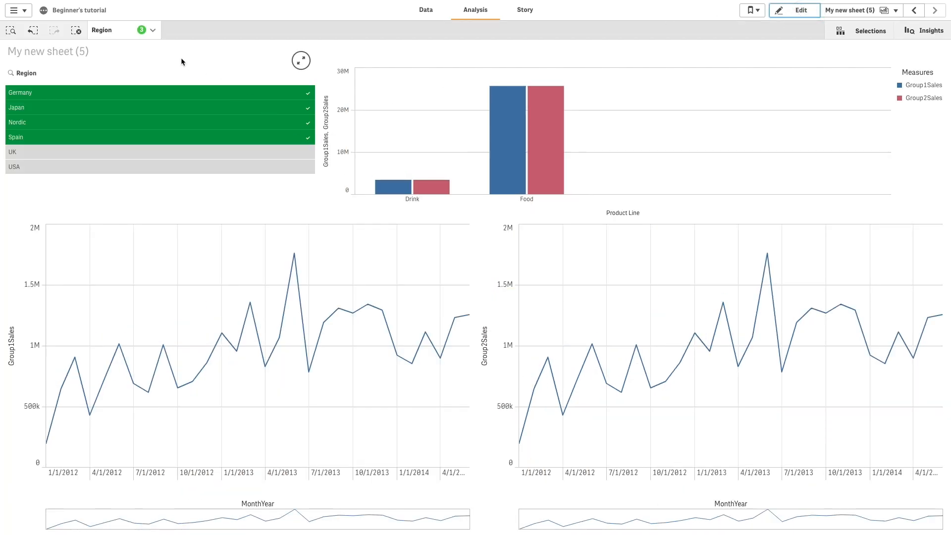
- Clear selections, then select Germany and Nordic in Region and confirm
{"action": "left_click", "coordinate": [151, 30]}
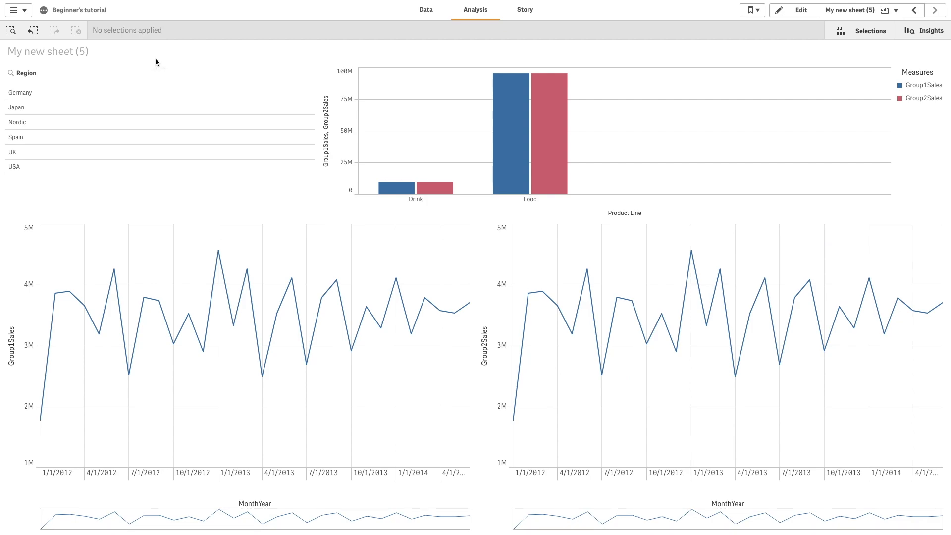
{"action": "left_click", "coordinate": [20, 92]}
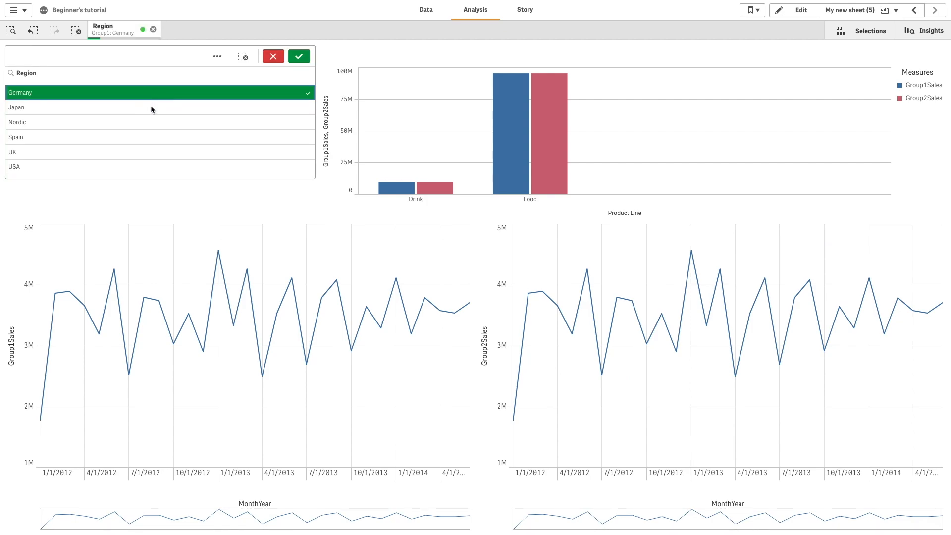
{"action": "left_click", "coordinate": [159, 122]}
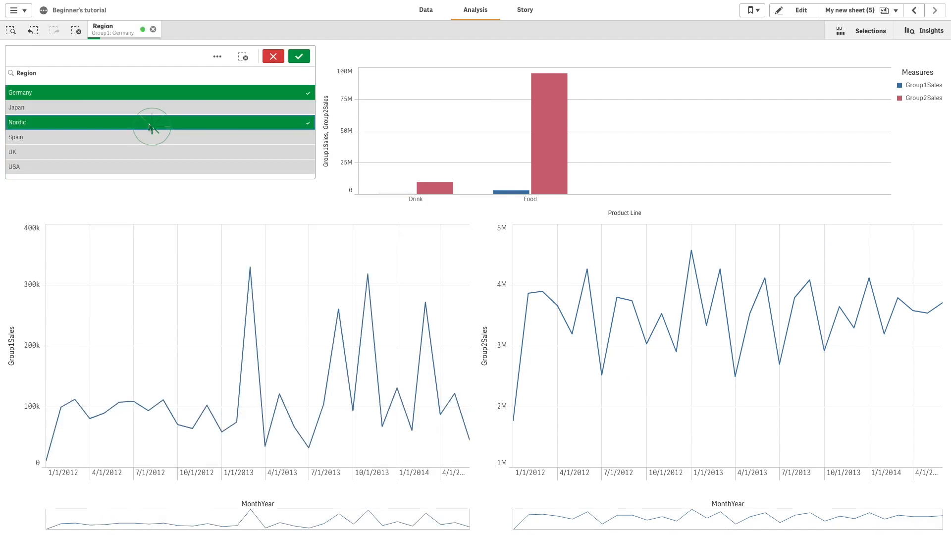
{"action": "left_click", "coordinate": [151, 122]}
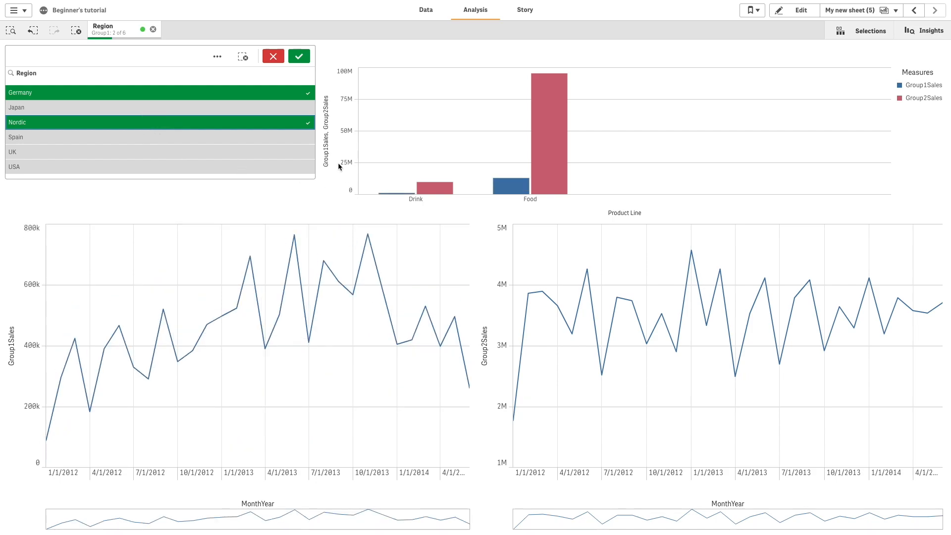
{"action": "left_click", "coordinate": [298, 56]}
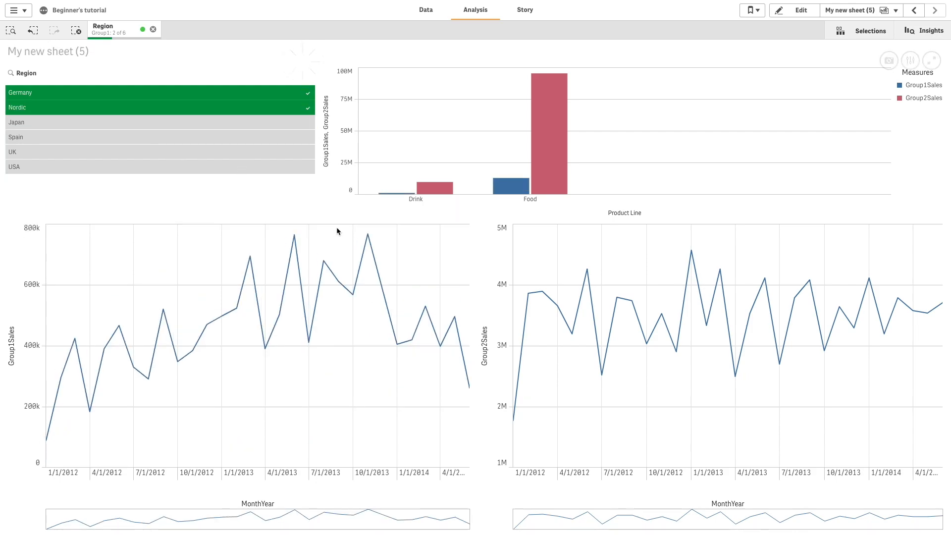
{"action": "mouse_move", "coordinate": [342, 373]}
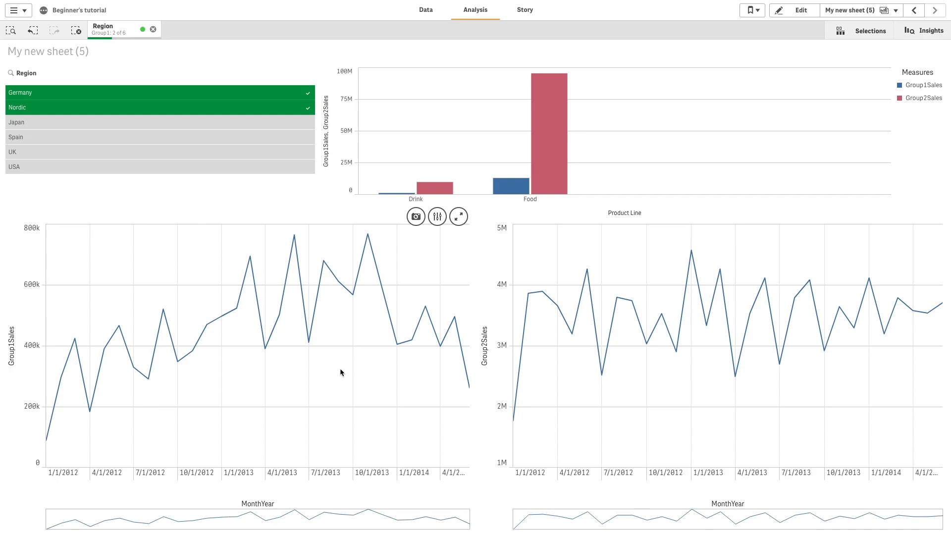